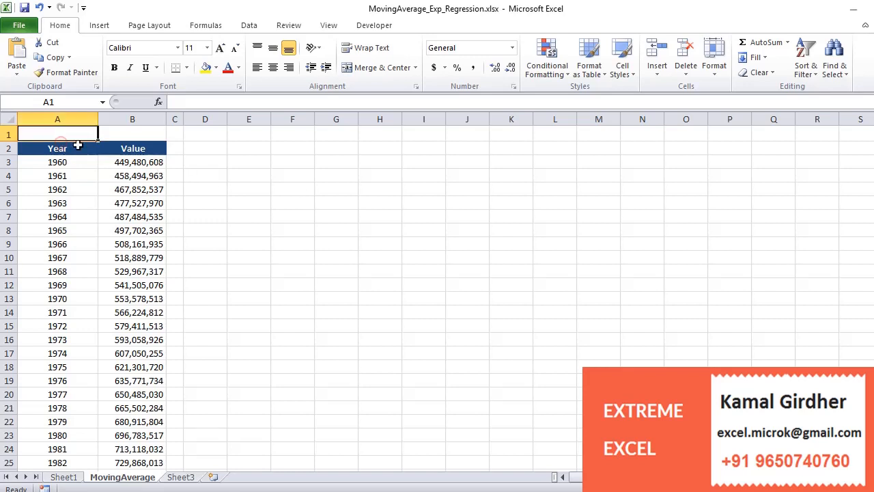
- Enter a 'Moving Average' heading over columns D–E and fill it orange
{"action": "left_click", "coordinate": [131, 161]}
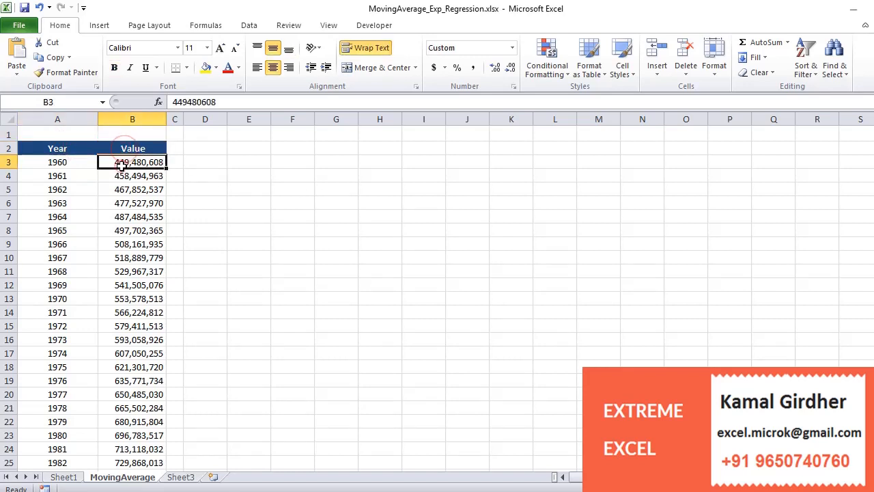
{"action": "left_click", "coordinate": [131, 216]}
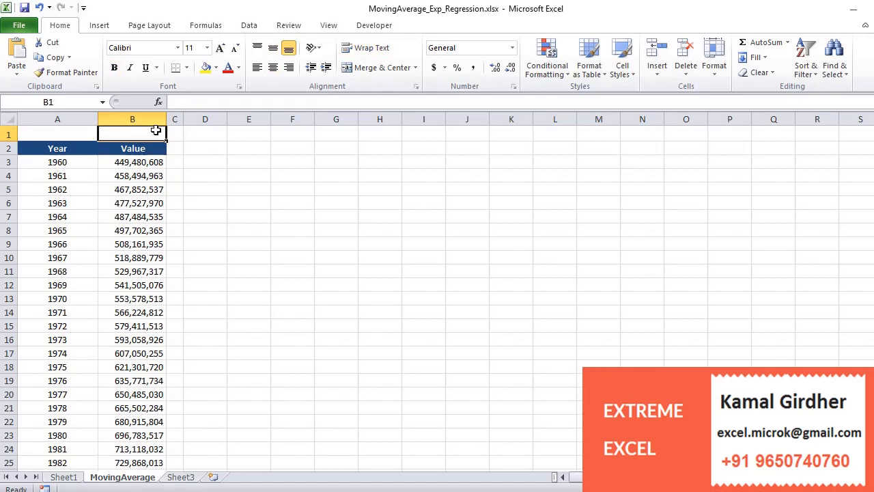
{"action": "left_click", "coordinate": [205, 134]}
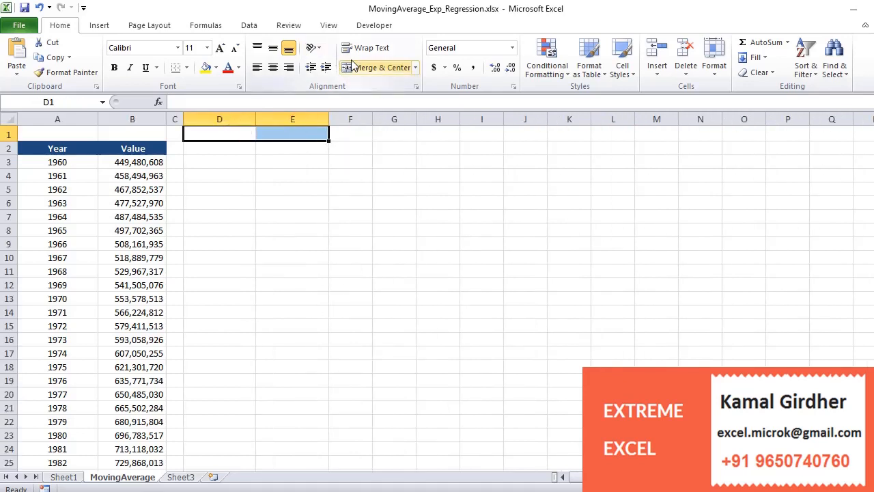
{"action": "type", "text": "mOVING"}
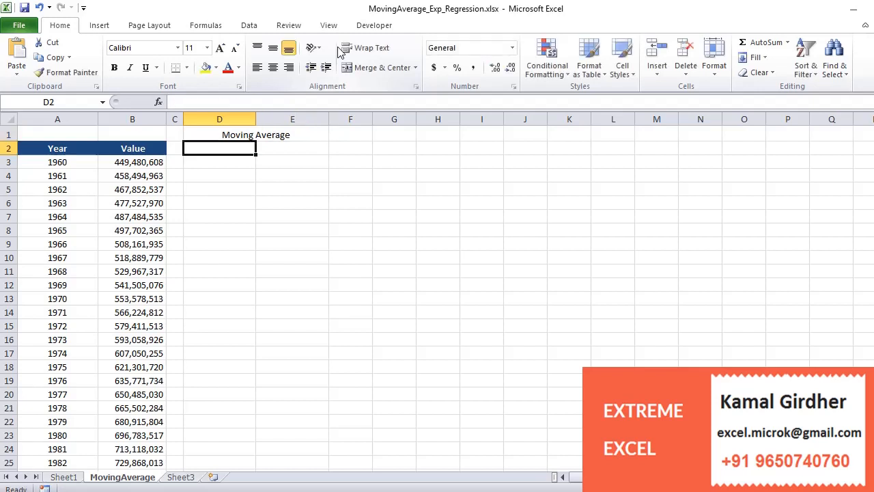
{"action": "left_click", "coordinate": [217, 69]}
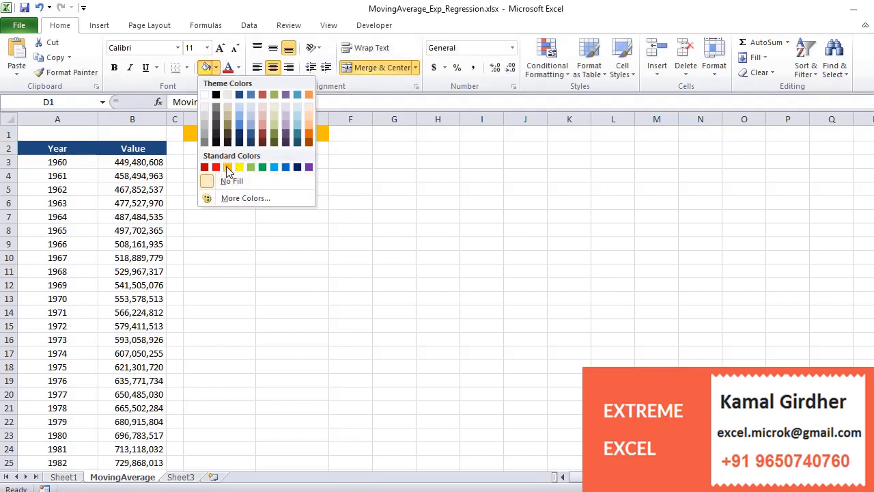
{"action": "left_click", "coordinate": [226, 167]}
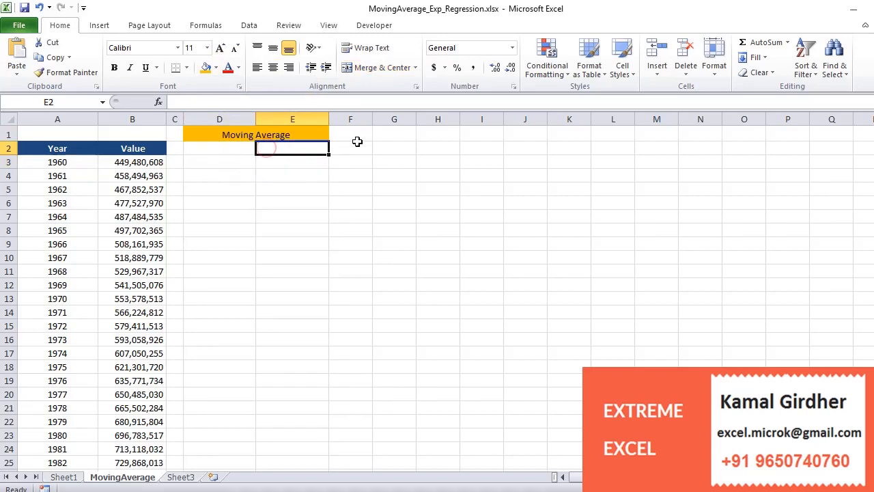
- Label D2 as 'MA' and move to row 4 for the first average
{"action": "type", "text": "MA"}
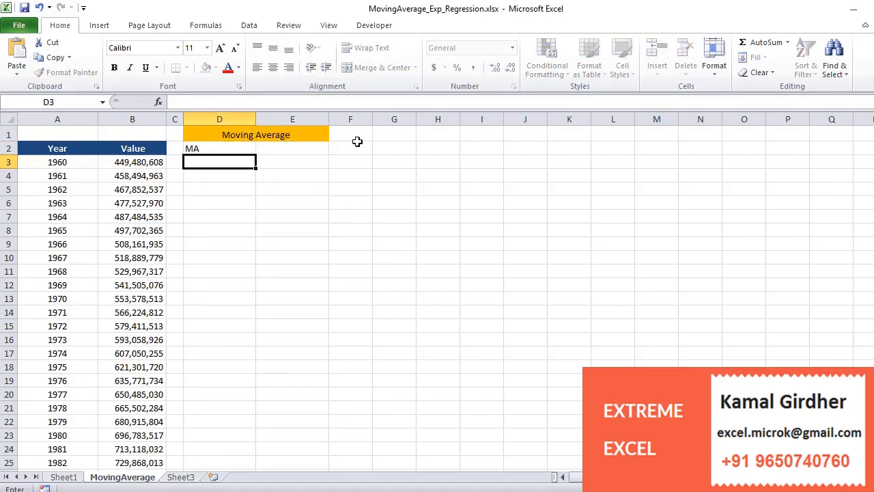
{"action": "left_click", "coordinate": [273, 48]}
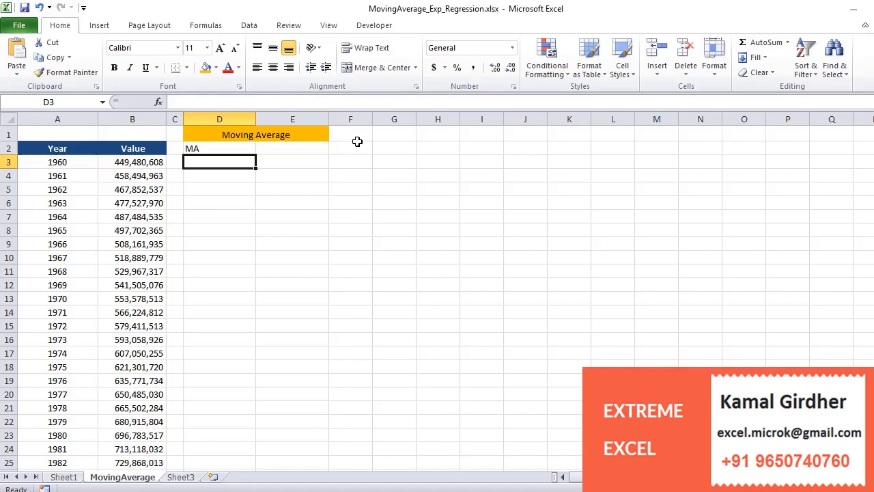
- Begin the D4 formula by choosing the AVERAGE function for the two-year average
{"action": "type", "text": "="}
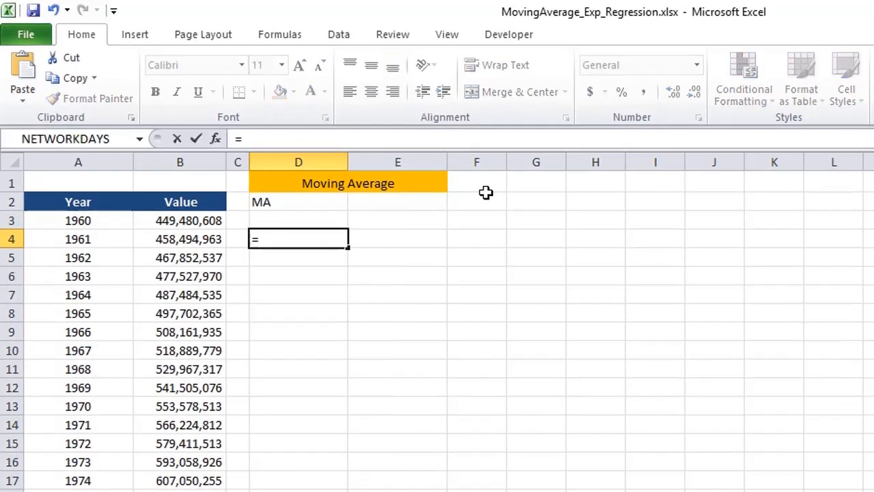
{"action": "type", "text": "Average"}
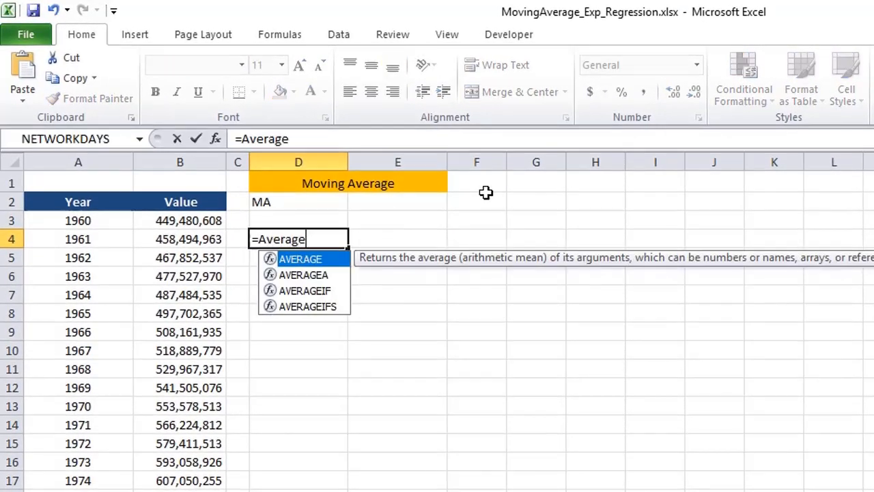
{"action": "left_click", "coordinate": [180, 220]}
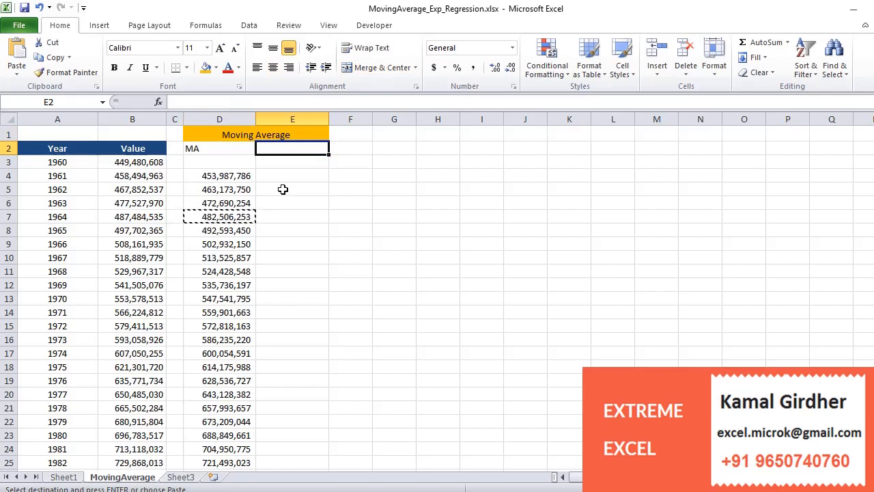
- Label E2 'Deviation' and enter =B4-D4 as the first deviation in E4
{"action": "type", "text": "D"}
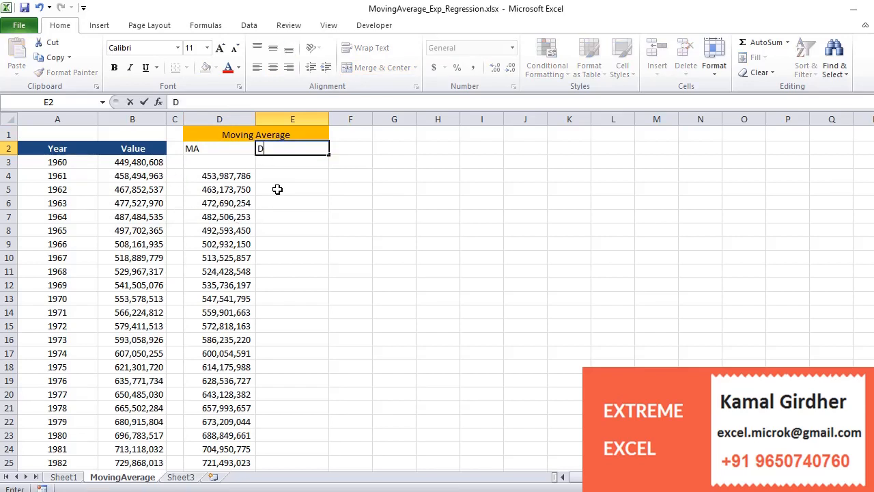
{"action": "type", "text": "eviation"}
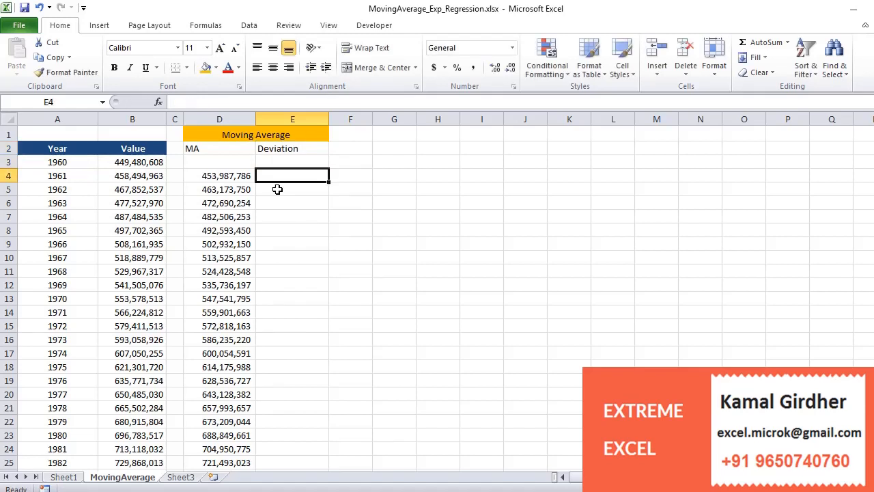
{"action": "type", "text": "=B4-"}
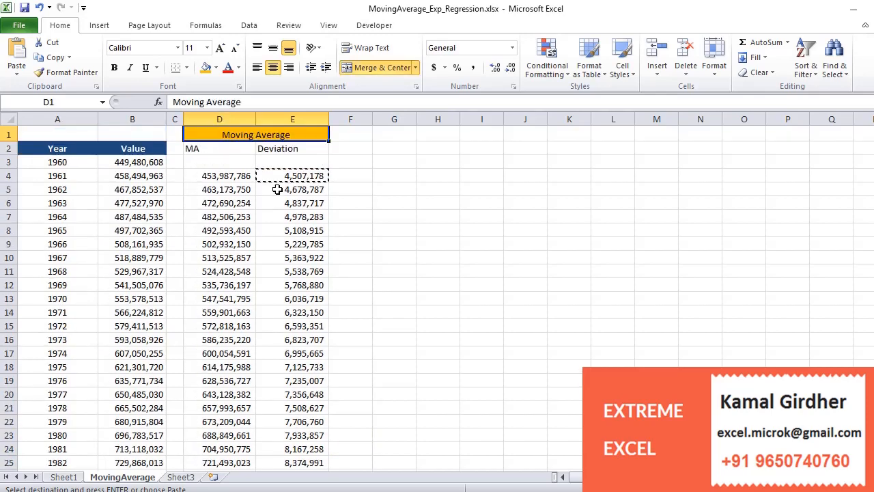
{"action": "left_click", "coordinate": [292, 175]}
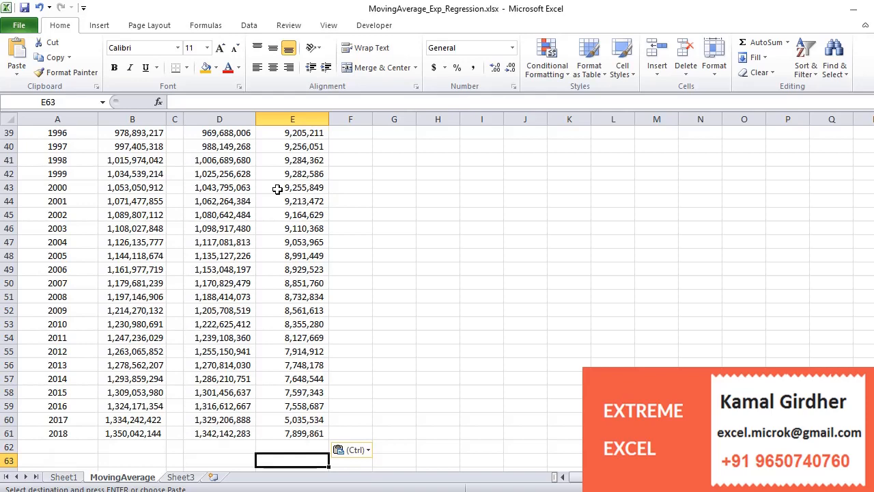
- Rewrite the deviation as =ABS(B4-D4) and extend it down the column
{"action": "type", "text": "=B4-D4"}
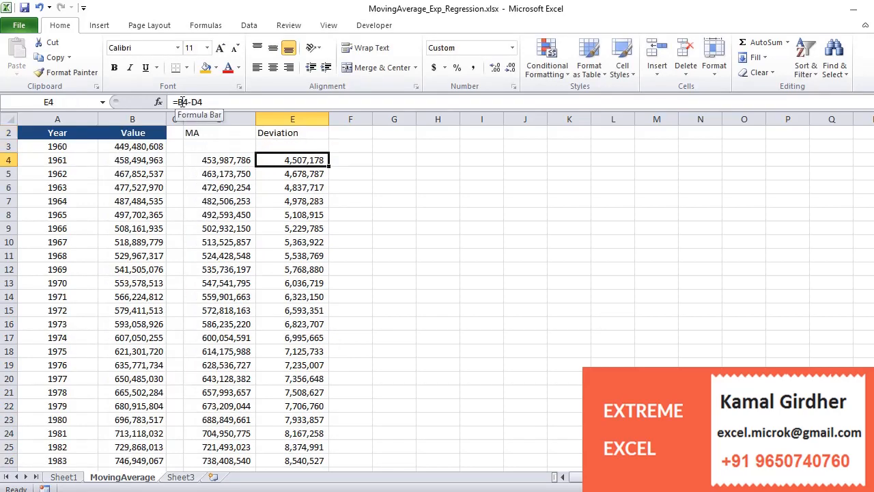
{"action": "type", "text": "abs"}
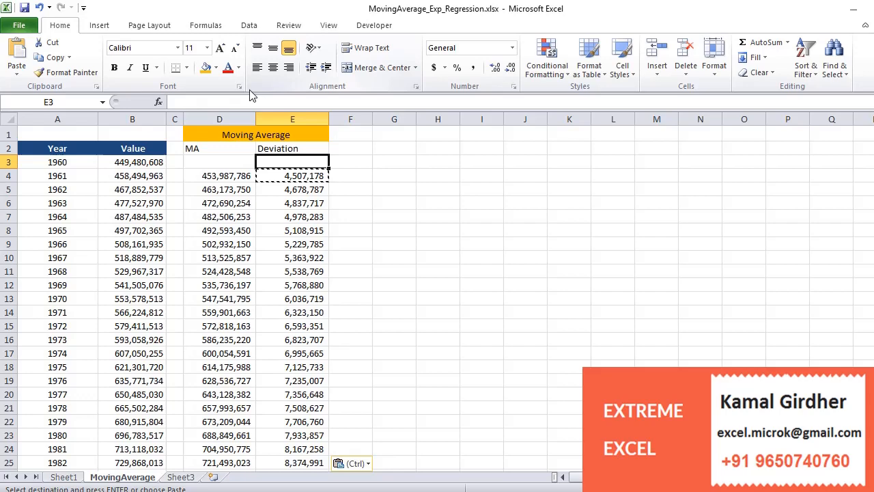
{"action": "scroll", "scroll_direction": "down", "scroll_amount": 3}
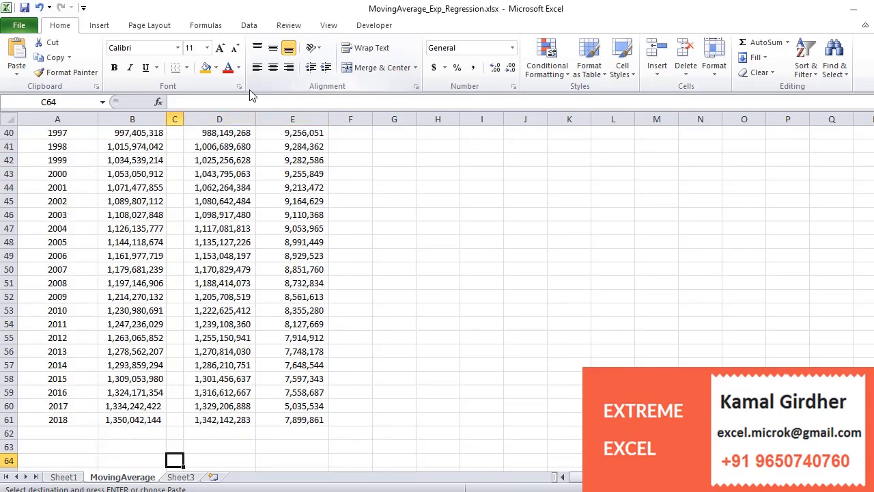
- Add a Mean Absolute Deviation (MAD) label below the table with an AVERAGE formula on column E
{"action": "left_click", "coordinate": [218, 459]}
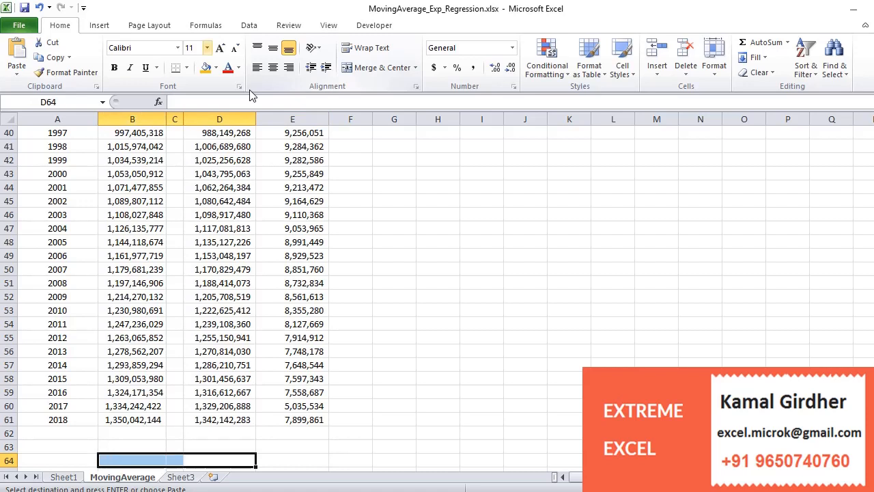
{"action": "type", "text": "Moving average deviati"}
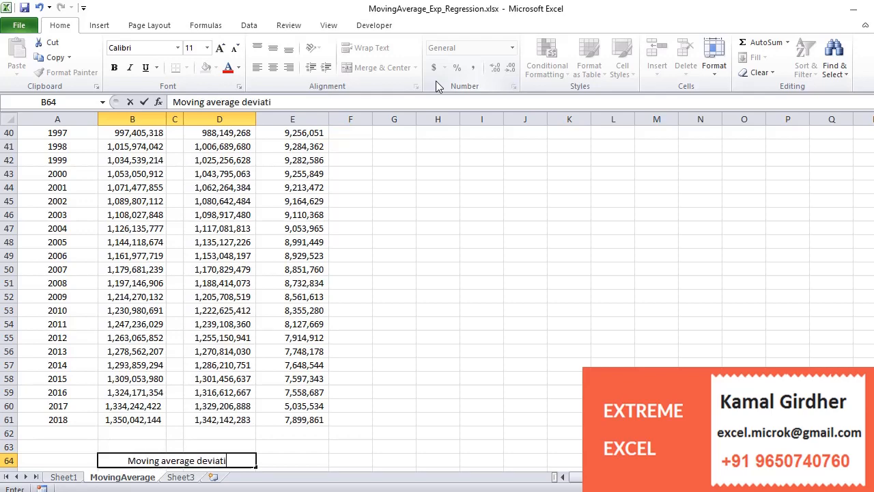
{"action": "type", "text": "on (MAD)"}
{"action": "left_click", "coordinate": [293, 460]}
{"action": "type", "text": "="}
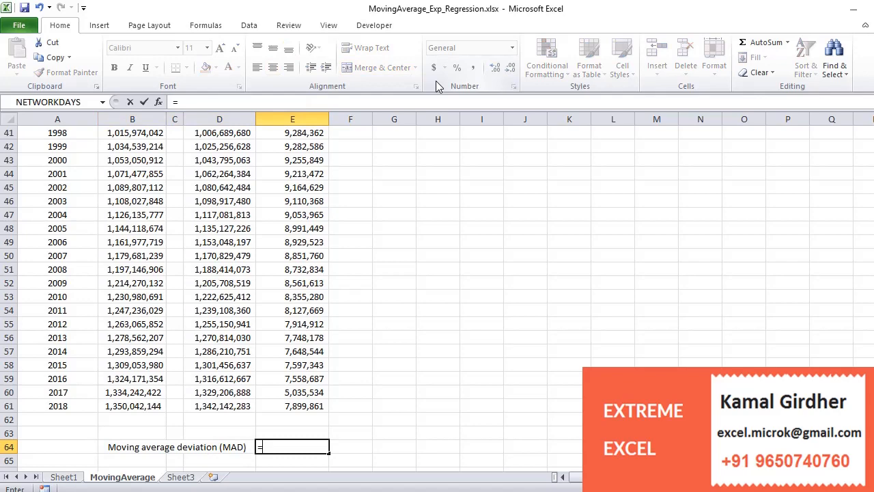
{"action": "type", "text": "average(E63"}
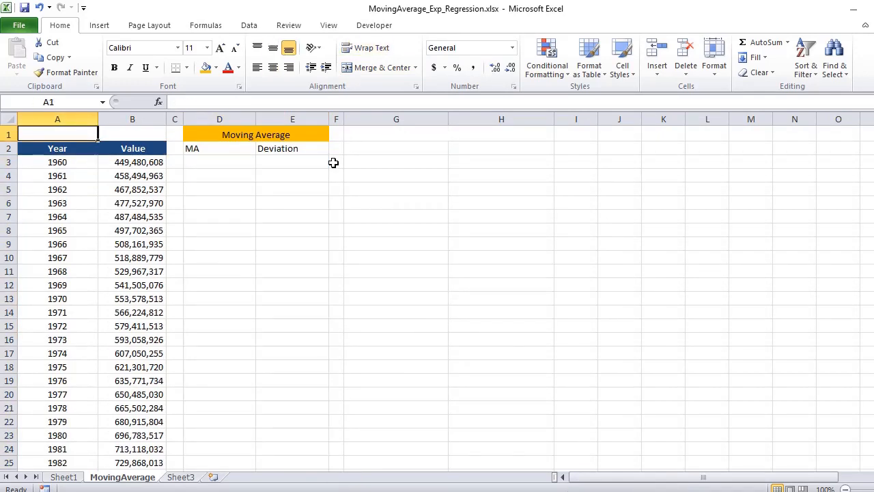
- Open the Data Analysis tool list from the Data ribbon and dismiss it
{"action": "left_click", "coordinate": [249, 25]}
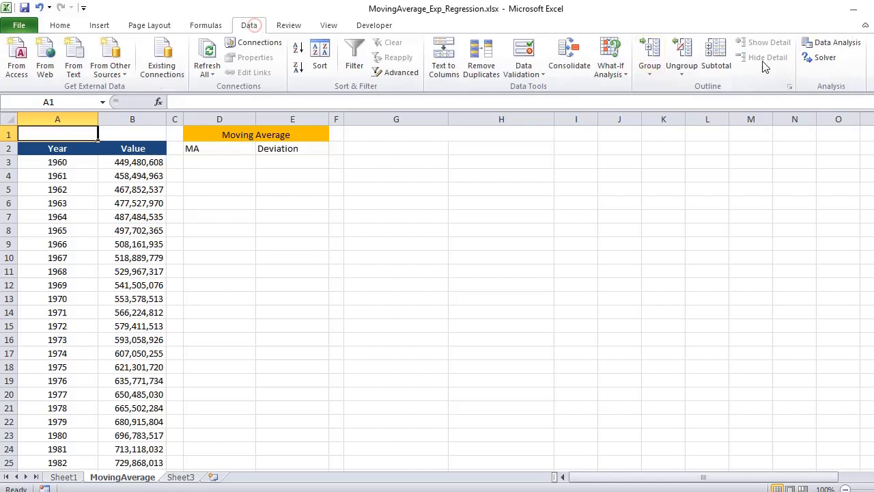
{"action": "left_click", "coordinate": [836, 41]}
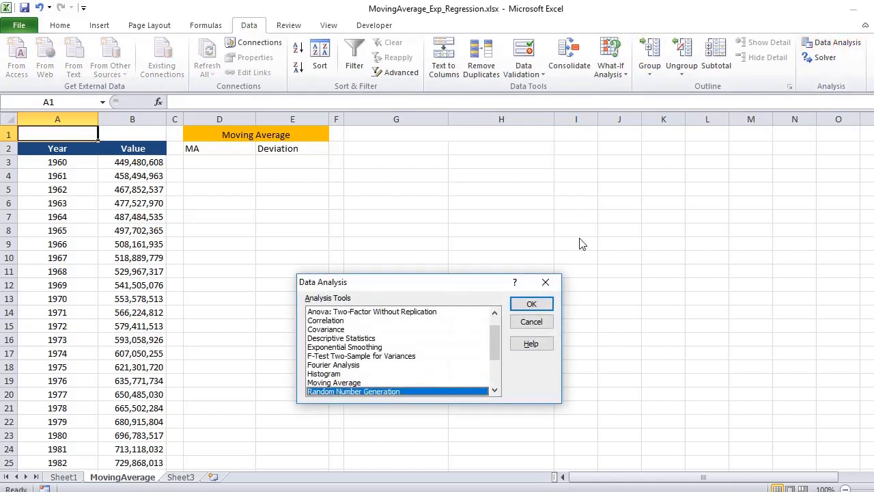
{"action": "left_click", "coordinate": [333, 382]}
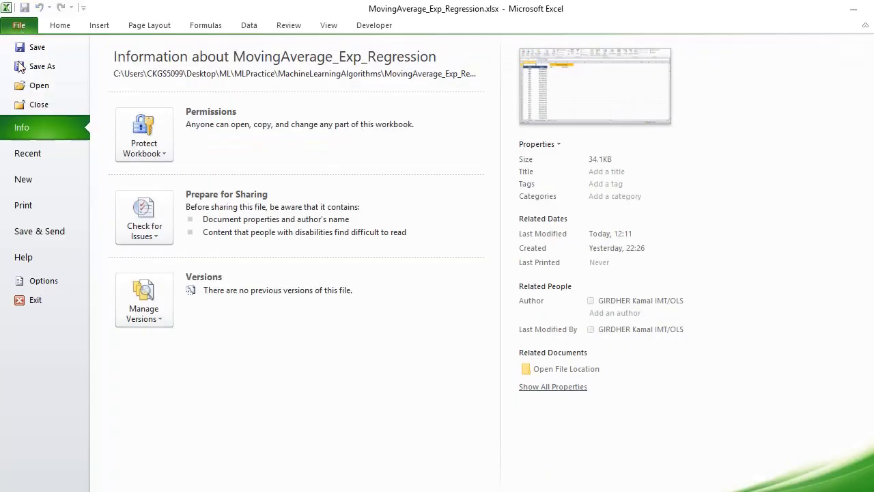
- In Excel Options Add-ins, confirm the Analysis ToolPak is checked under Excel Add-ins
{"action": "left_click", "coordinate": [44, 280]}
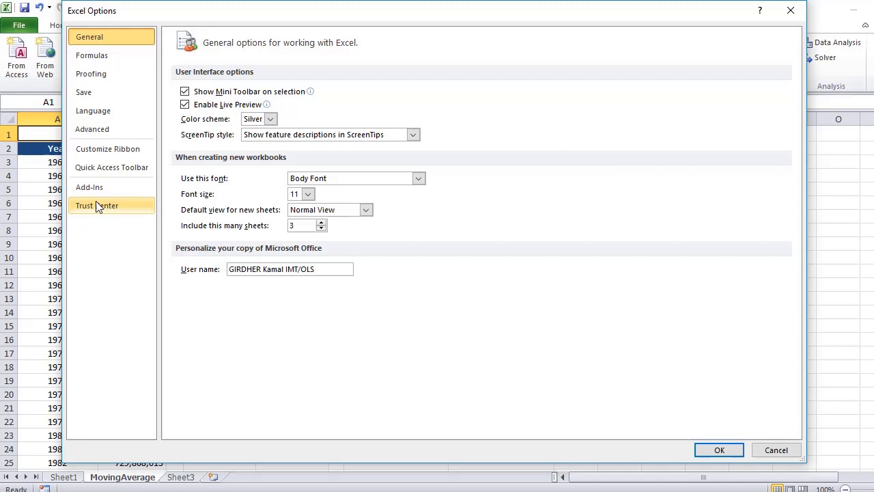
{"action": "left_click", "coordinate": [91, 185]}
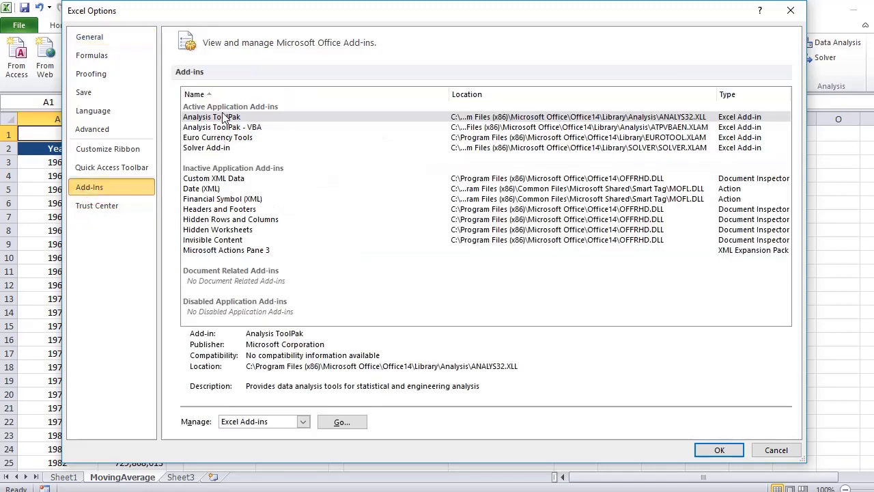
{"action": "left_click", "coordinate": [212, 117]}
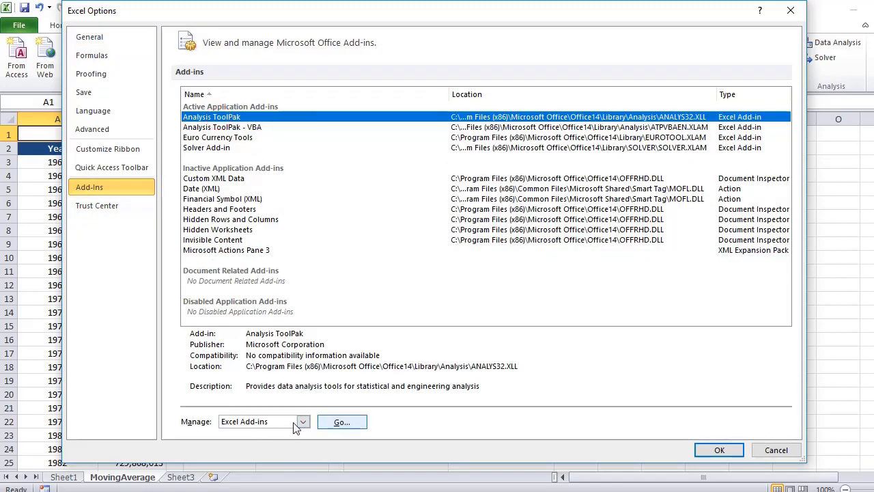
{"action": "left_click", "coordinate": [342, 421]}
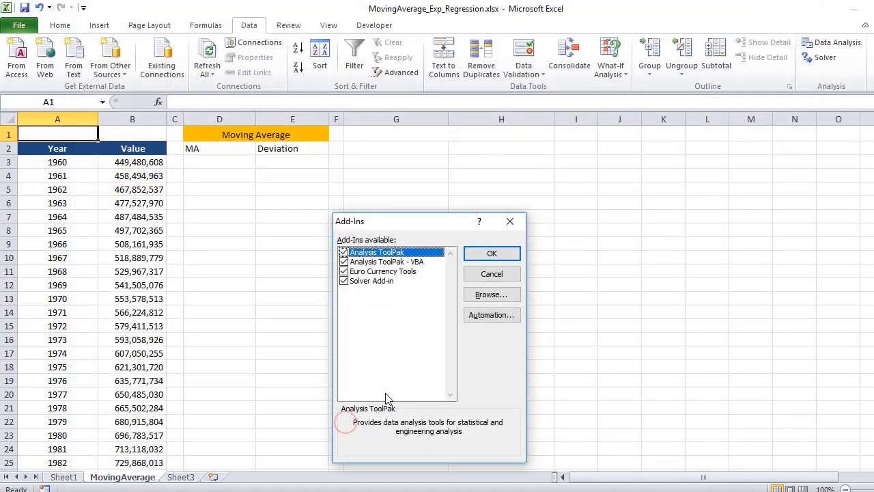
{"action": "left_click", "coordinate": [492, 252]}
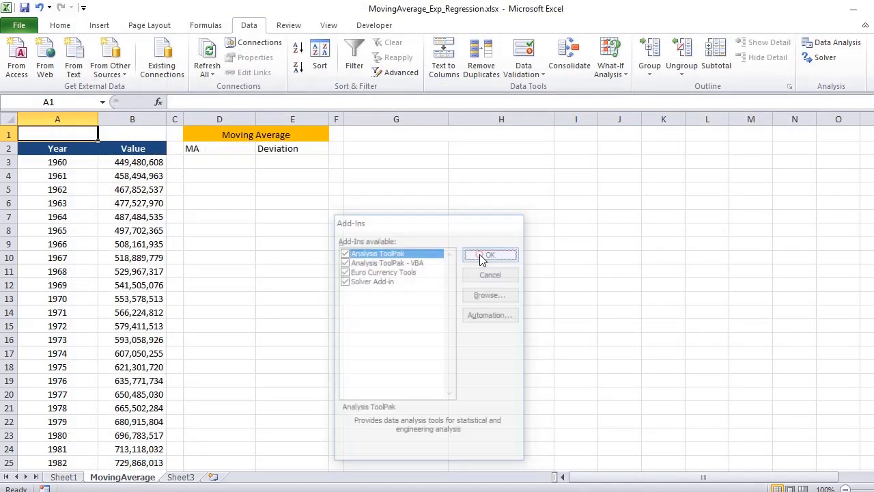
{"action": "left_click", "coordinate": [490, 254]}
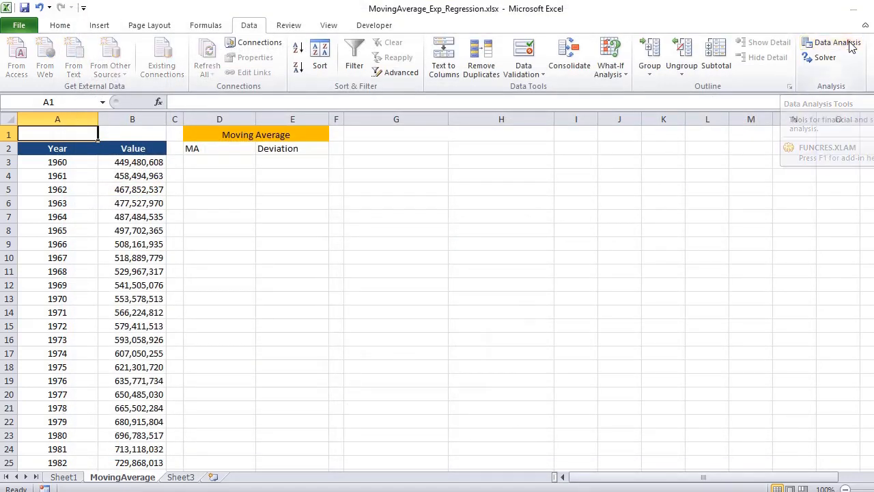
- Run the Moving Average tool on $B$2:$B$61 with labels, interval 2 and chart output
{"action": "left_click", "coordinate": [836, 42]}
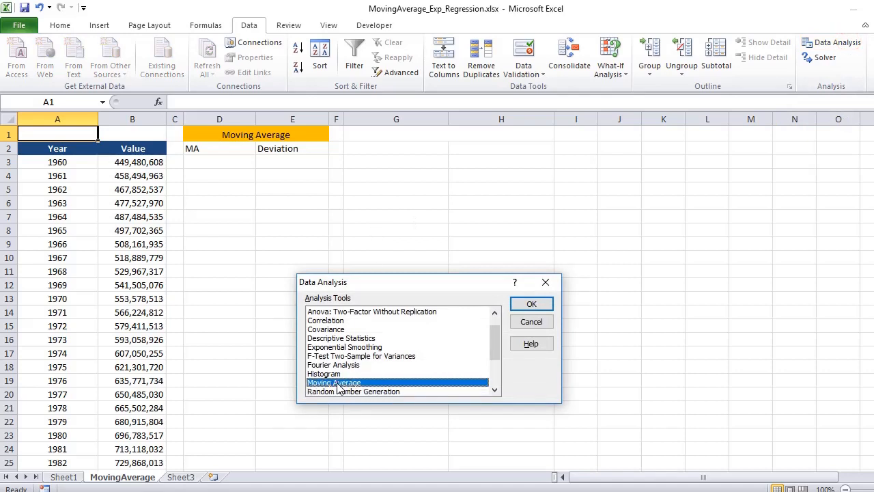
{"action": "left_click", "coordinate": [532, 303]}
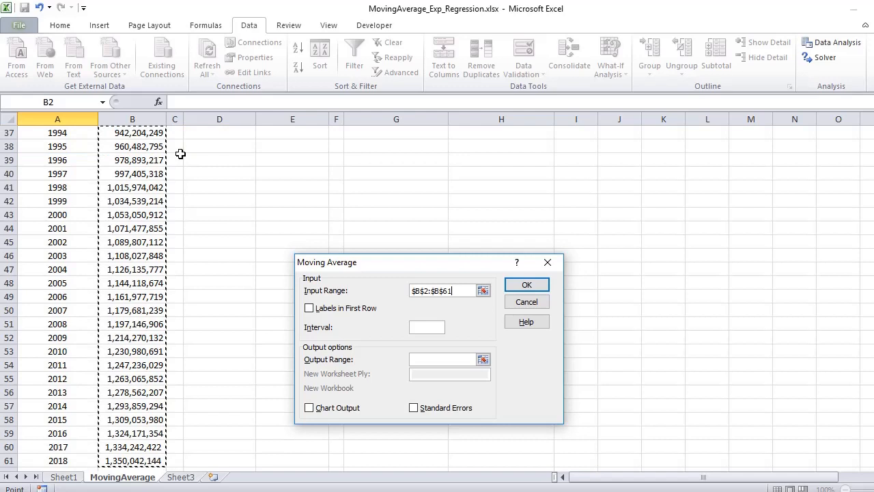
{"action": "mouse_move", "coordinate": [342, 320]}
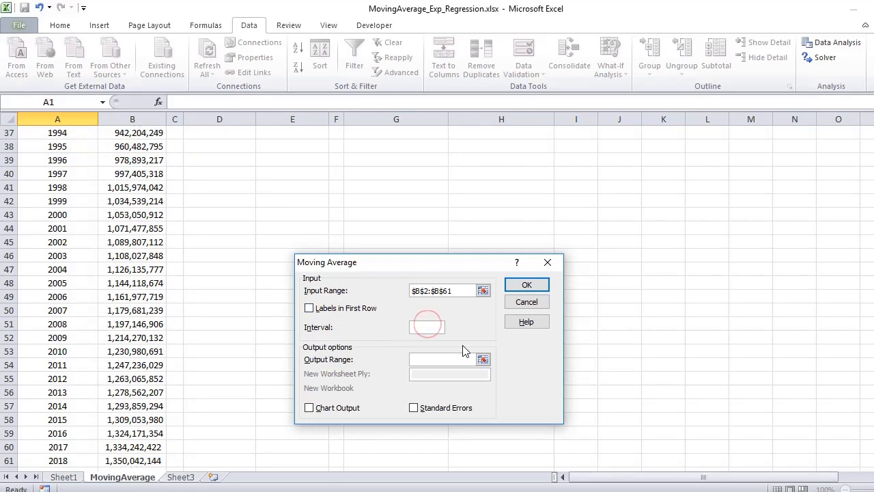
{"action": "left_click", "coordinate": [308, 309]}
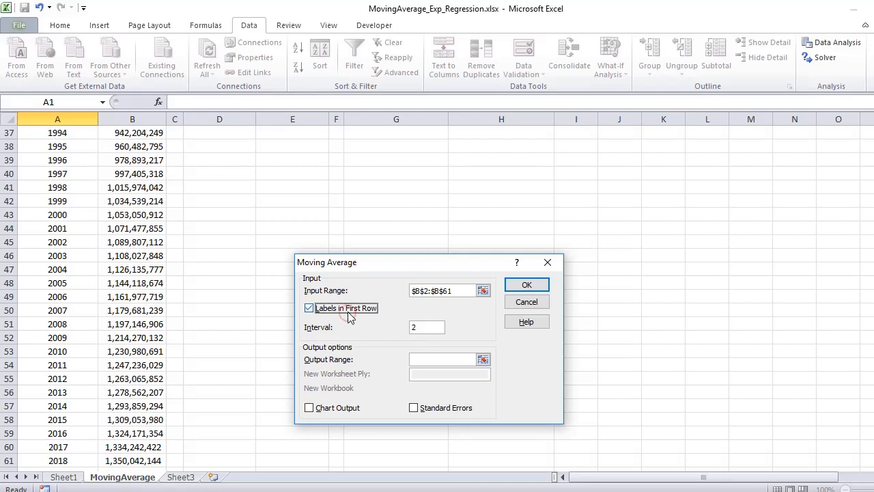
{"action": "left_click", "coordinate": [528, 284]}
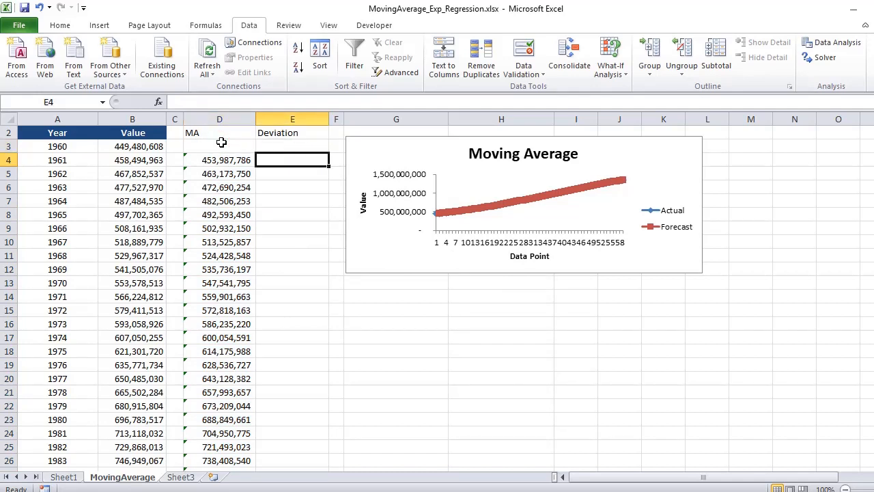
- Check the first MA and 1960 Value, then start =B4- in E4 referencing the next cell
{"action": "left_click", "coordinate": [219, 160]}
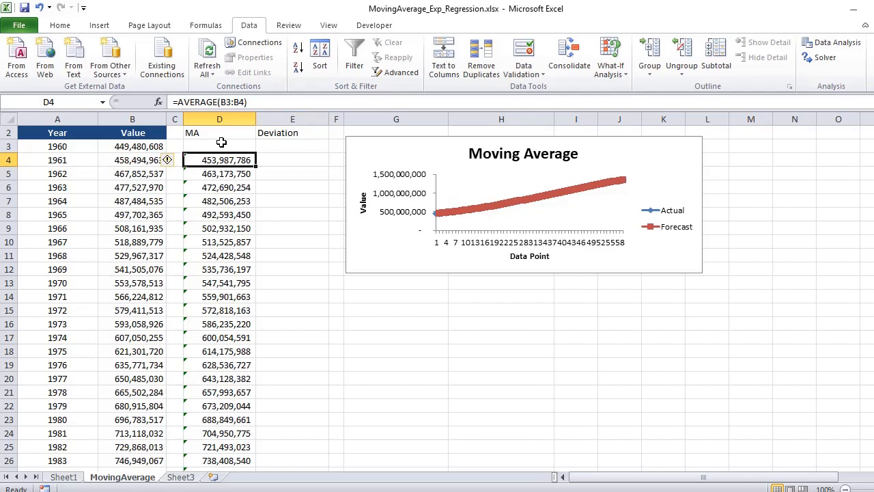
{"action": "left_click", "coordinate": [133, 146]}
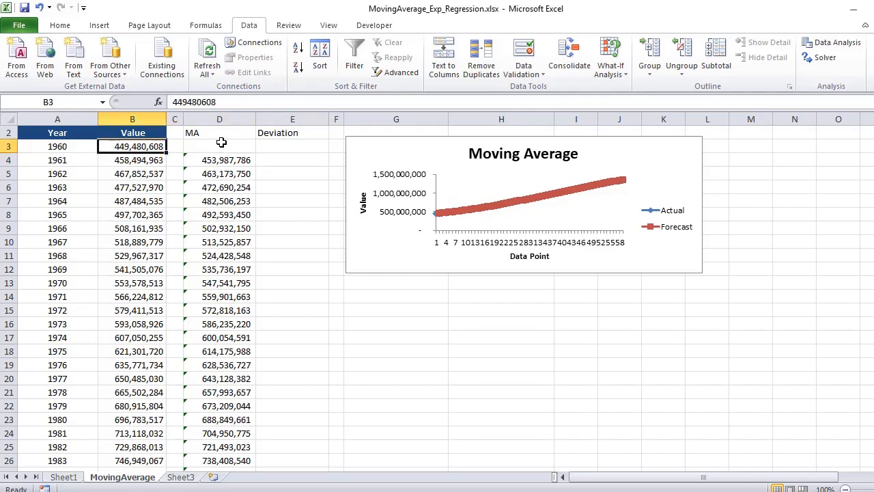
{"action": "left_click", "coordinate": [219, 187]}
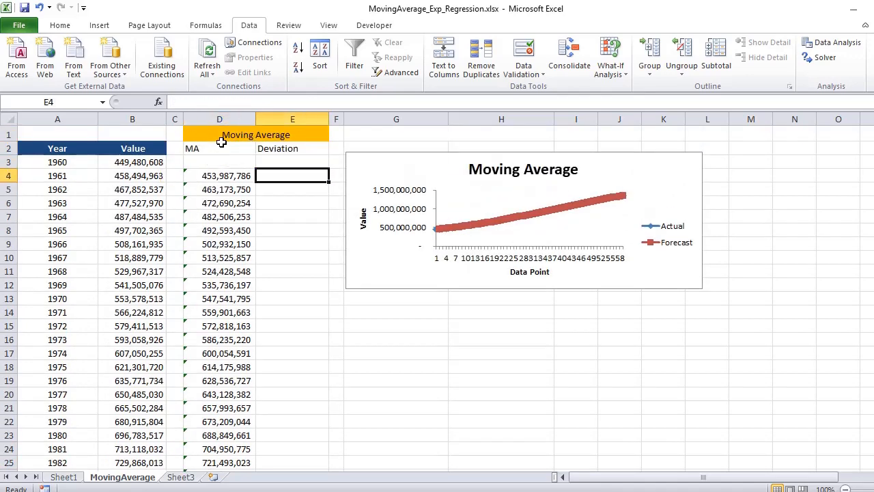
{"action": "type", "text": "=B4-"}
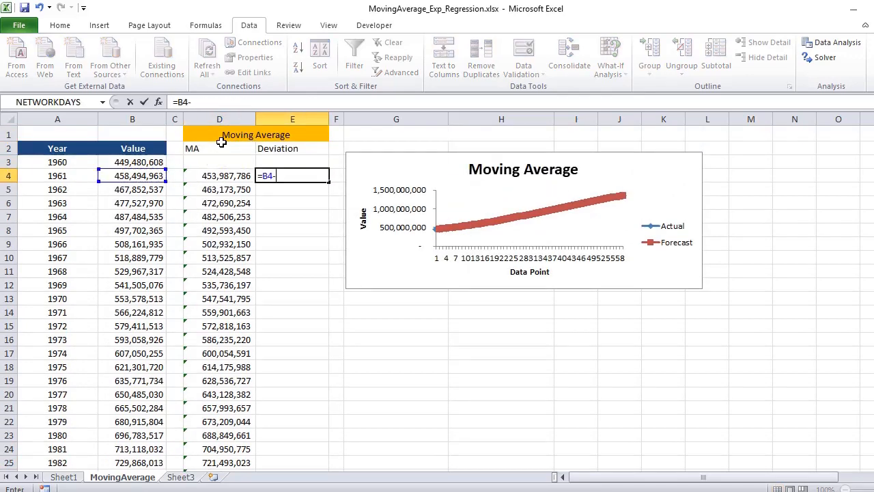
{"action": "left_click", "coordinate": [57, 174]}
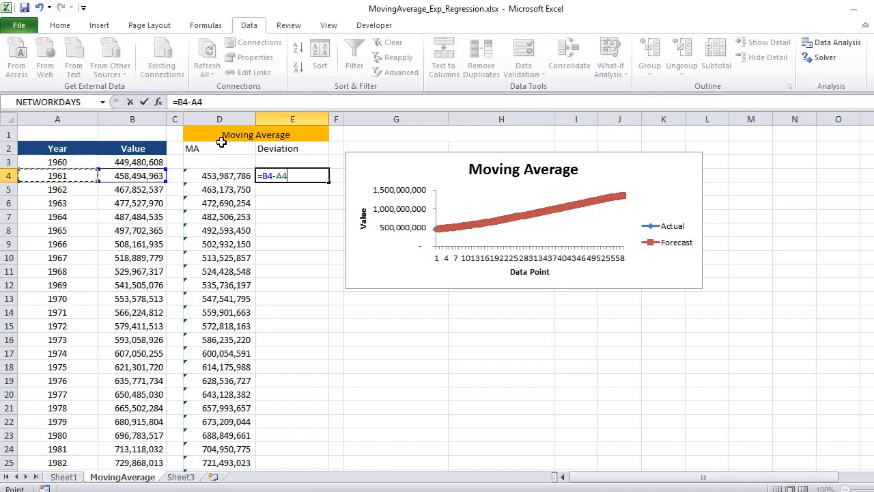